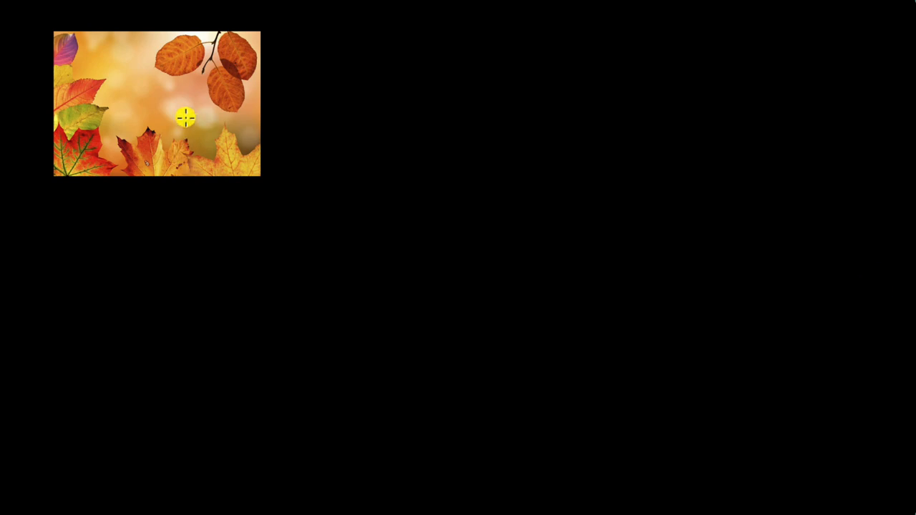
mouse_move(617, 185)
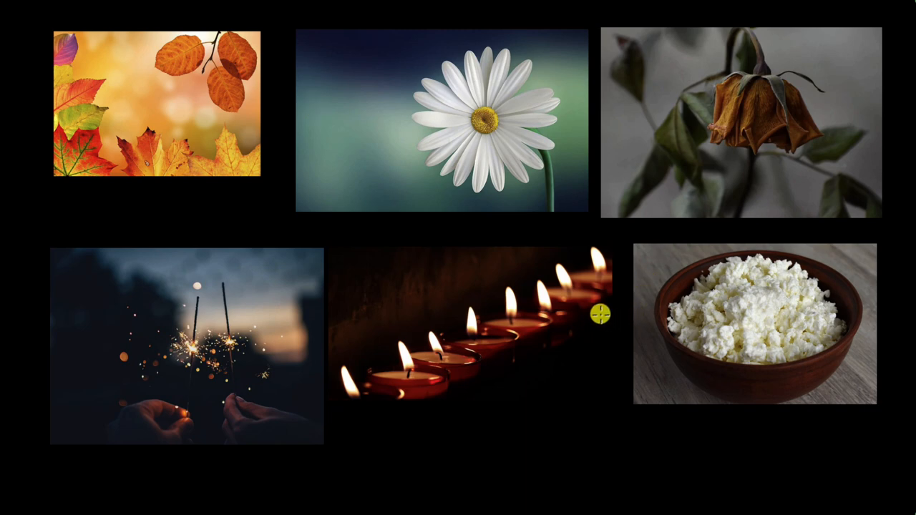
mouse_move(413, 301)
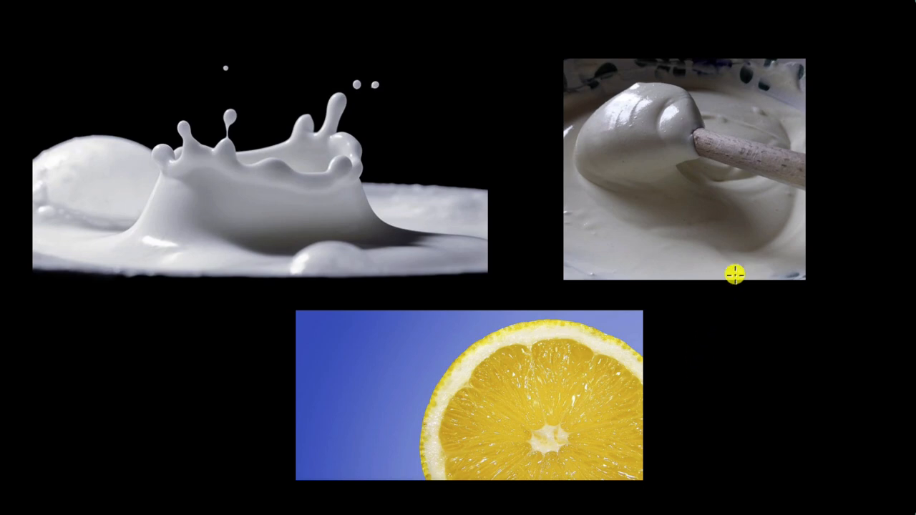
mouse_move(448, 185)
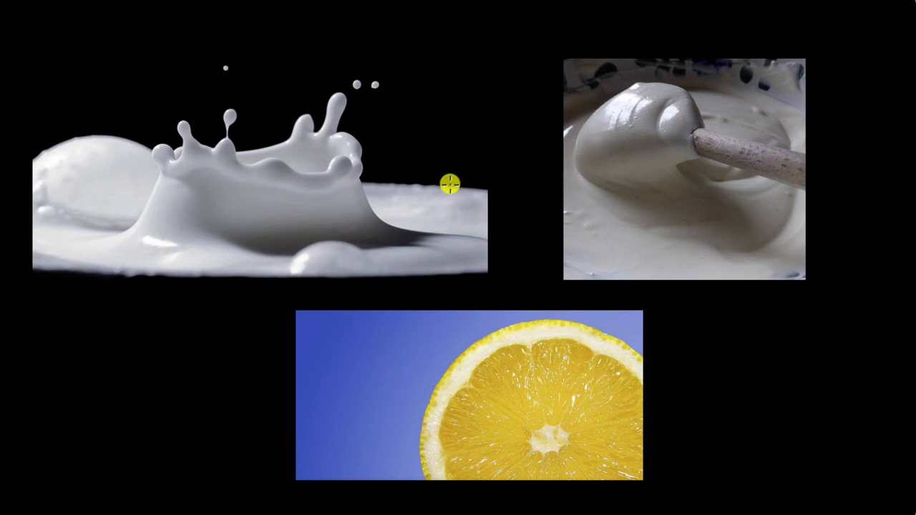
mouse_move(475, 198)
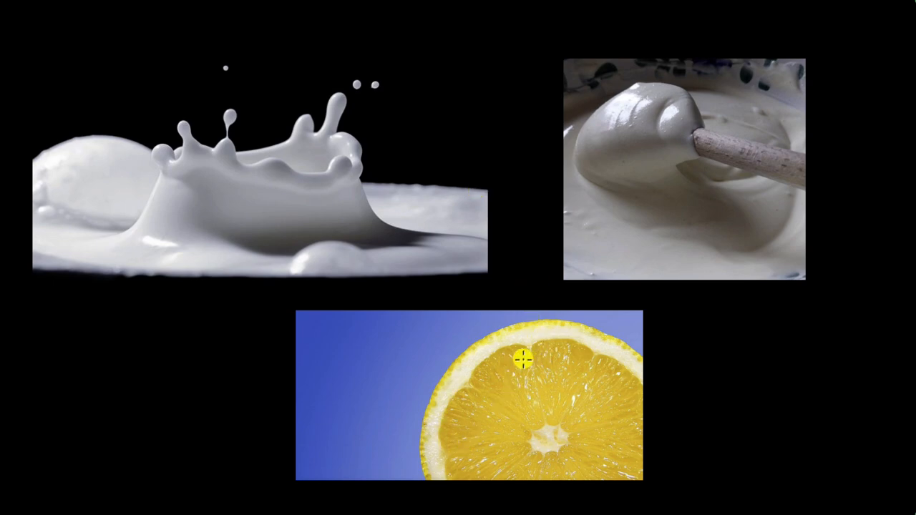
mouse_move(354, 251)
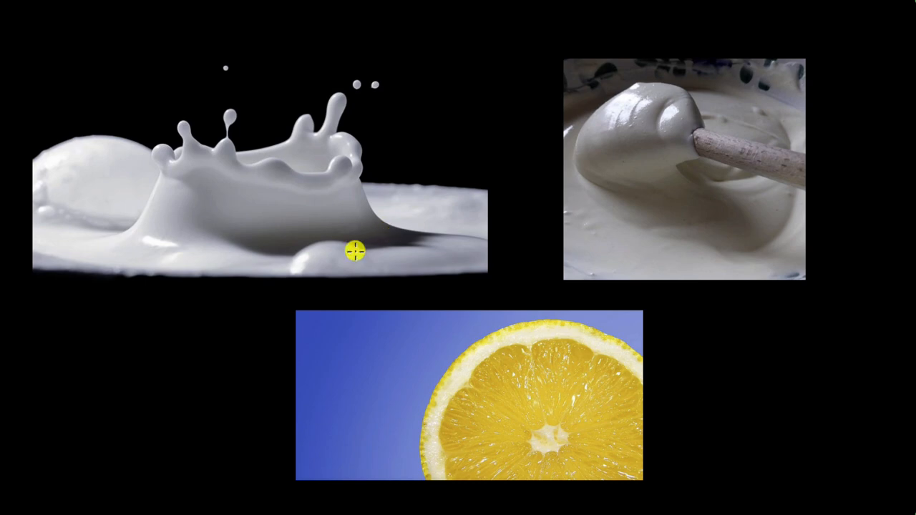
mouse_move(578, 265)
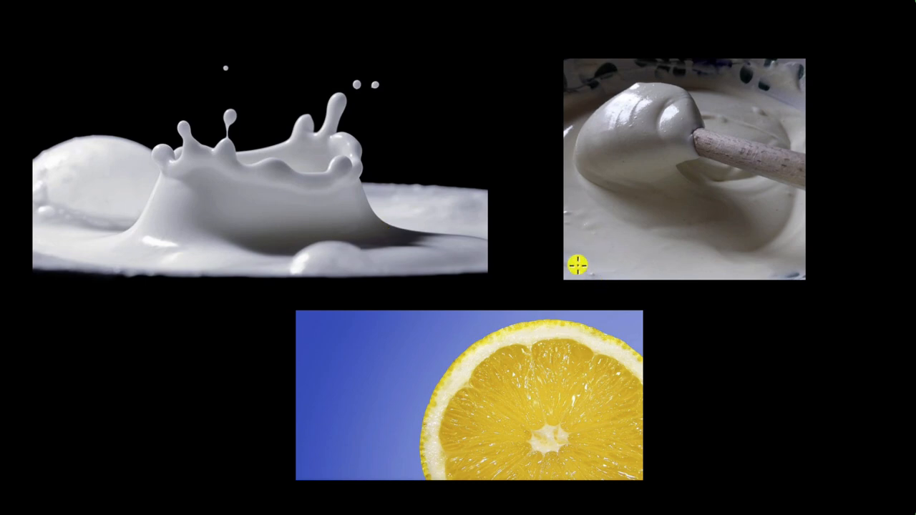
mouse_move(640, 260)
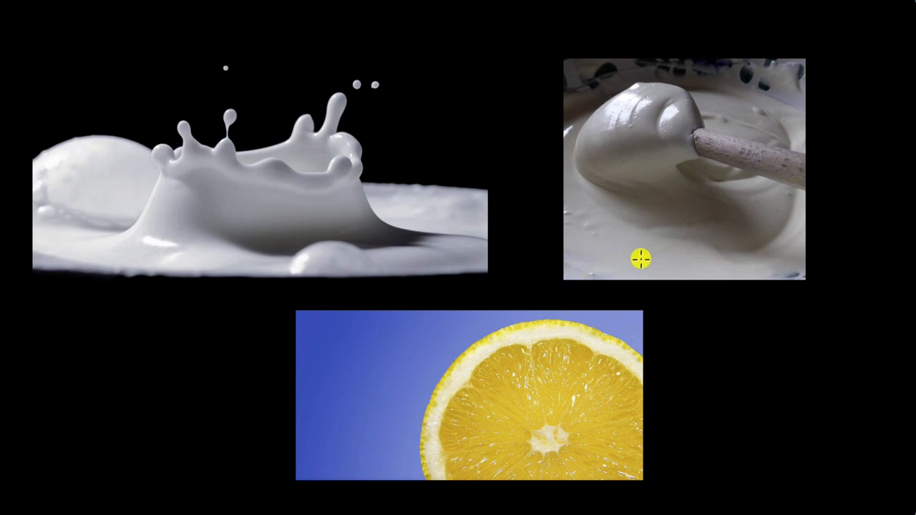
mouse_move(544, 310)
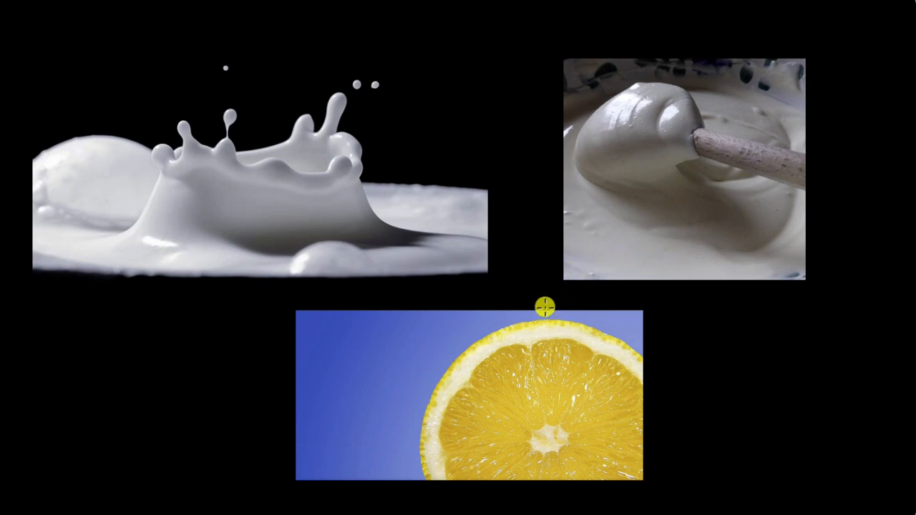
mouse_move(463, 245)
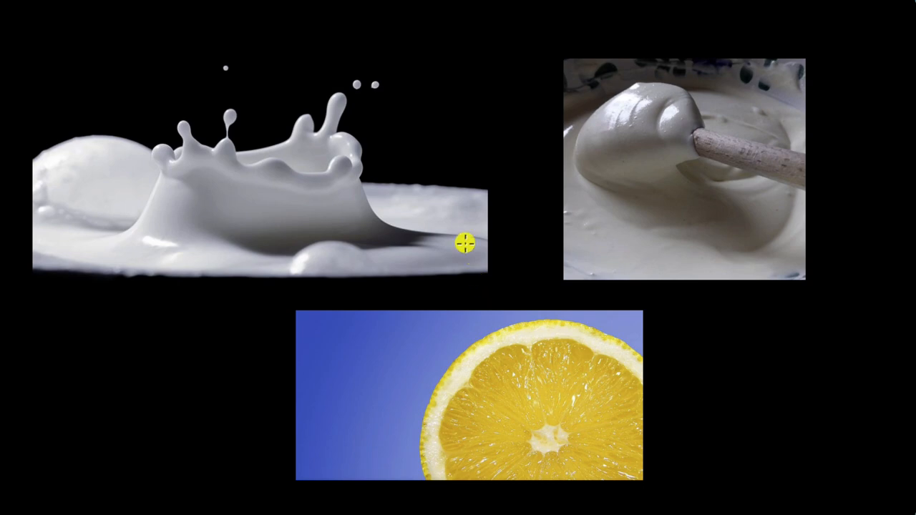
mouse_move(485, 282)
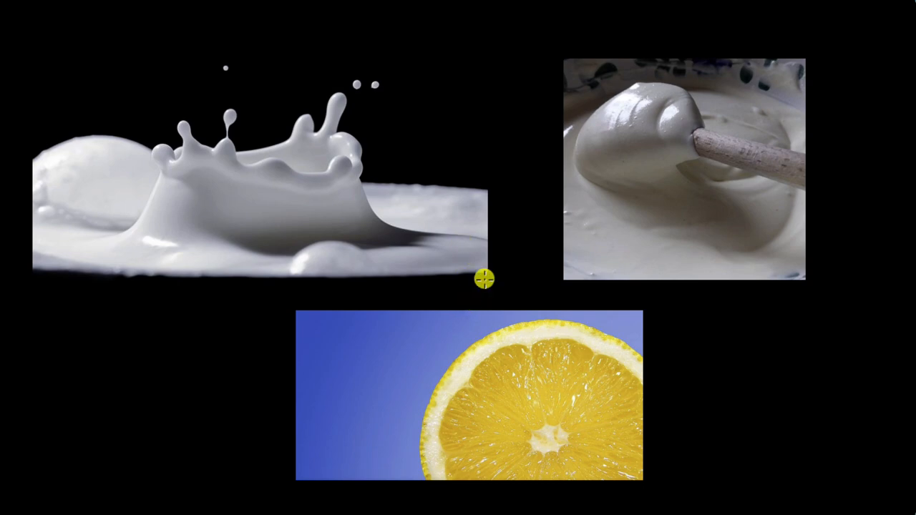
mouse_move(545, 148)
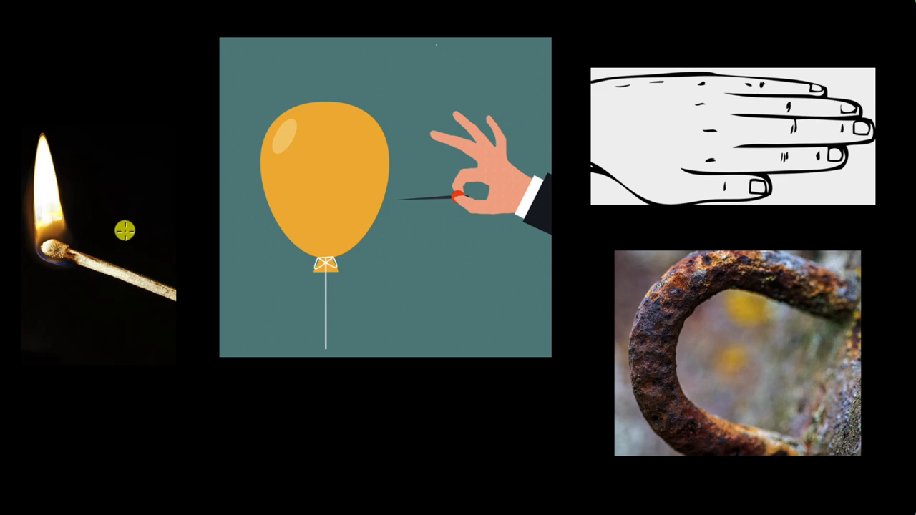
mouse_move(143, 265)
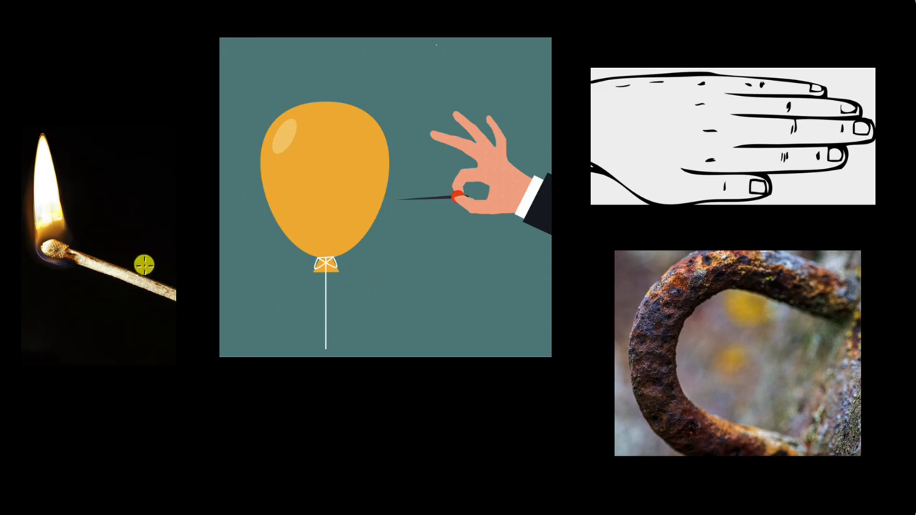
mouse_move(336, 194)
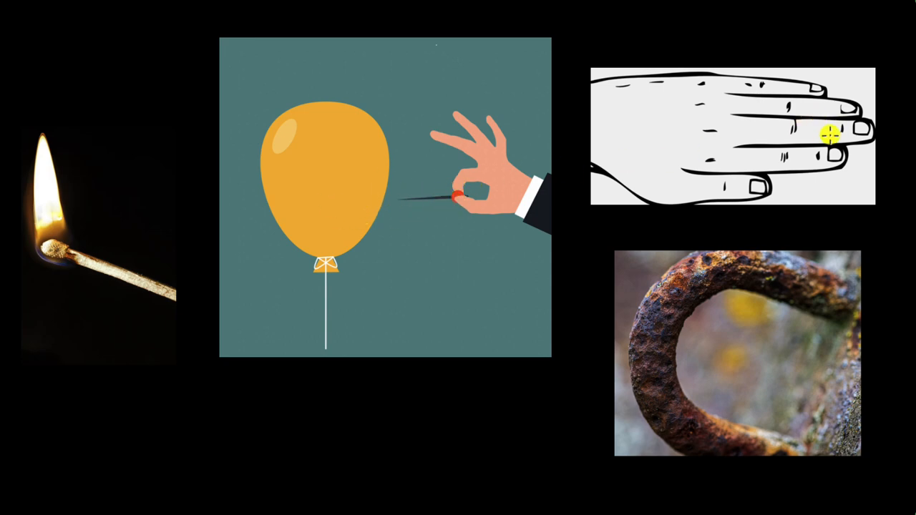
mouse_move(882, 109)
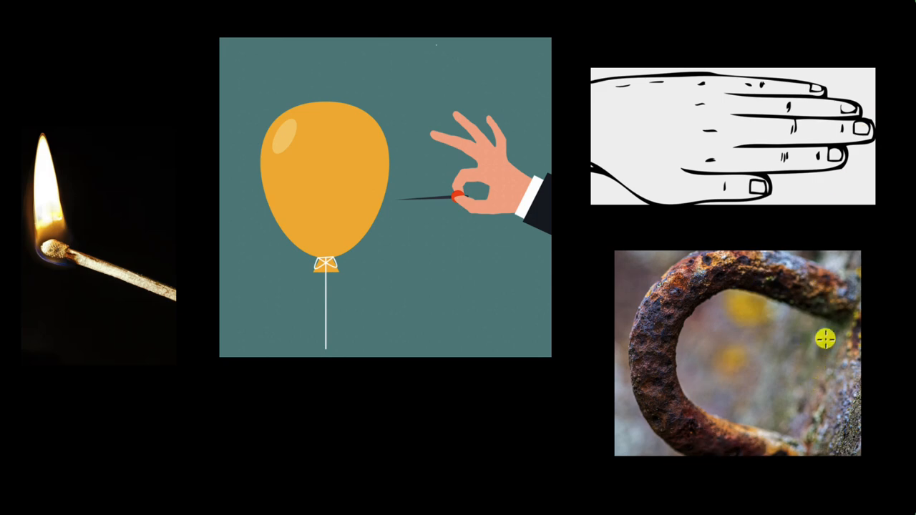
mouse_move(731, 249)
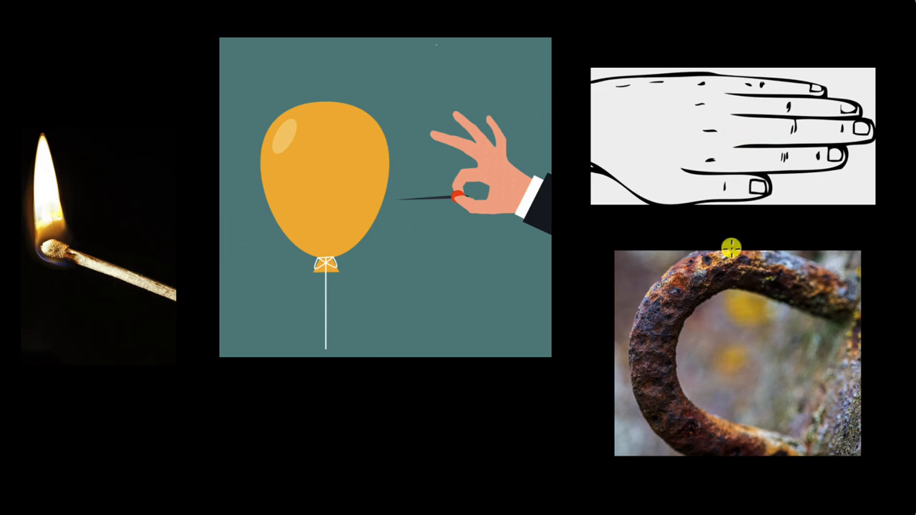
mouse_move(173, 316)
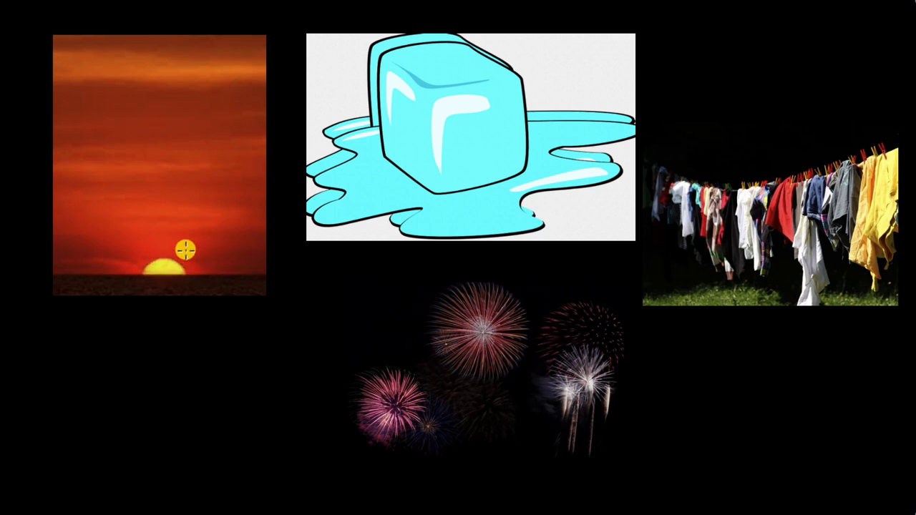
mouse_move(541, 148)
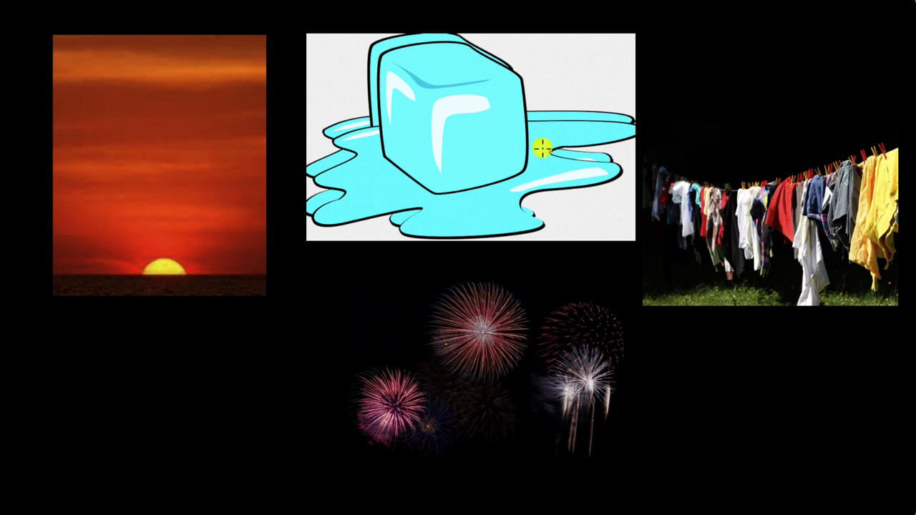
mouse_move(757, 180)
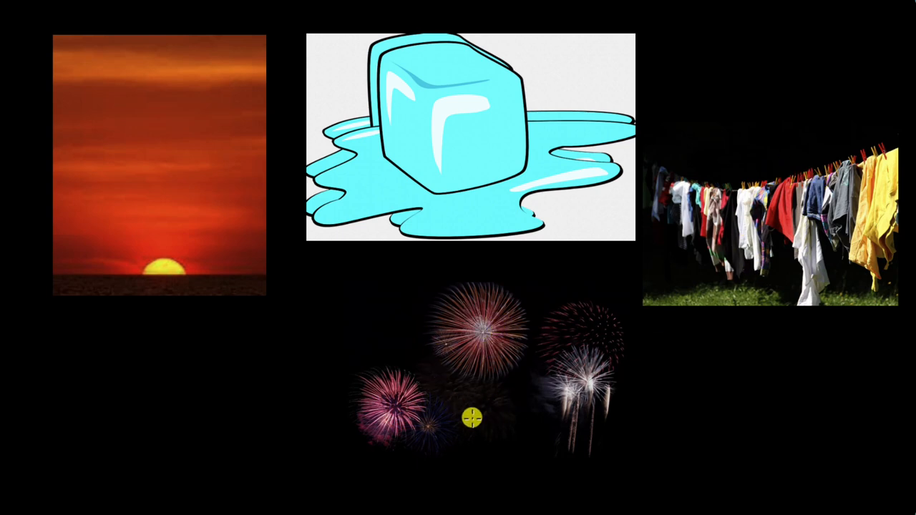
mouse_move(261, 217)
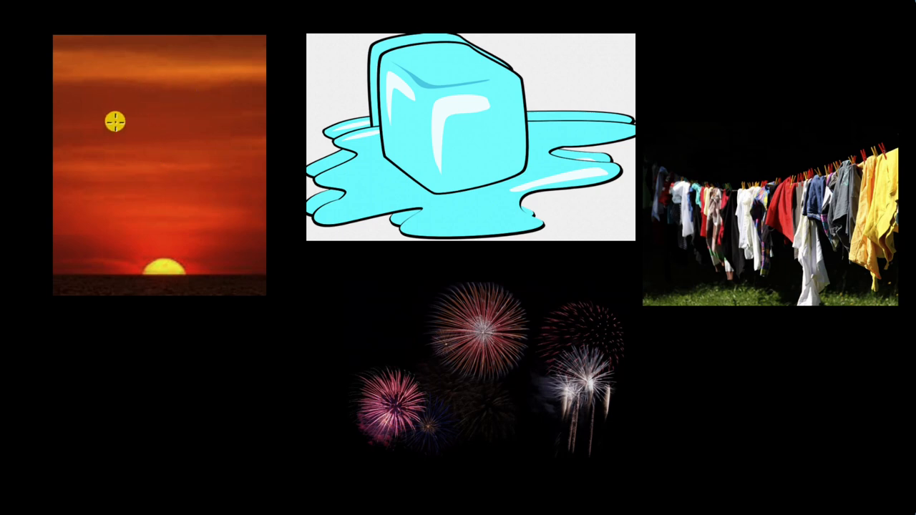
mouse_move(380, 134)
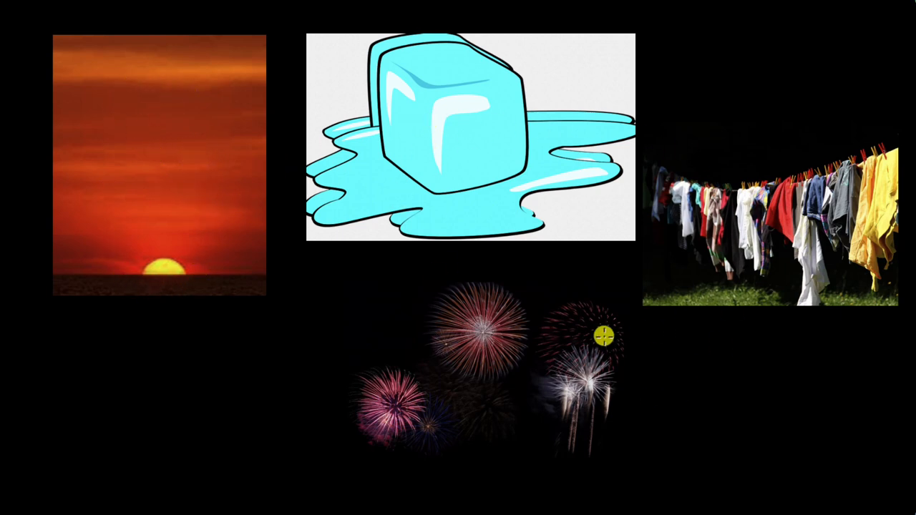
mouse_move(145, 236)
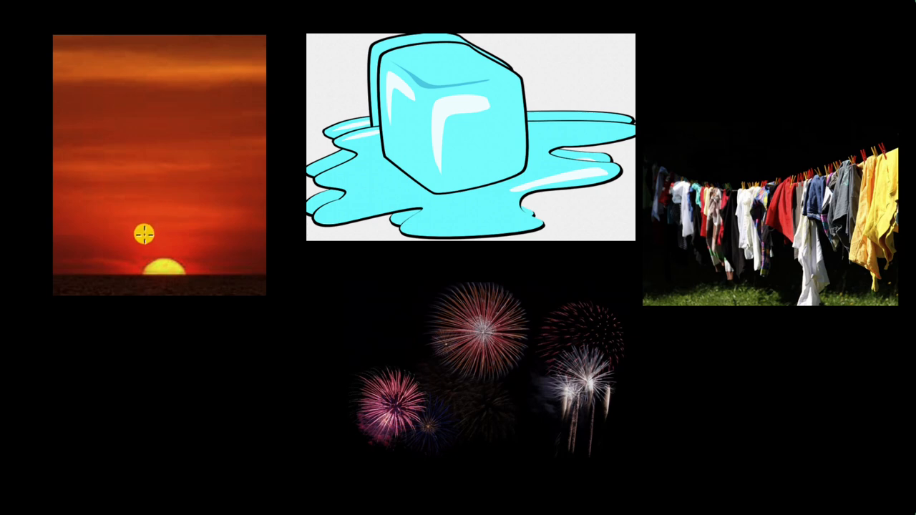
mouse_move(169, 206)
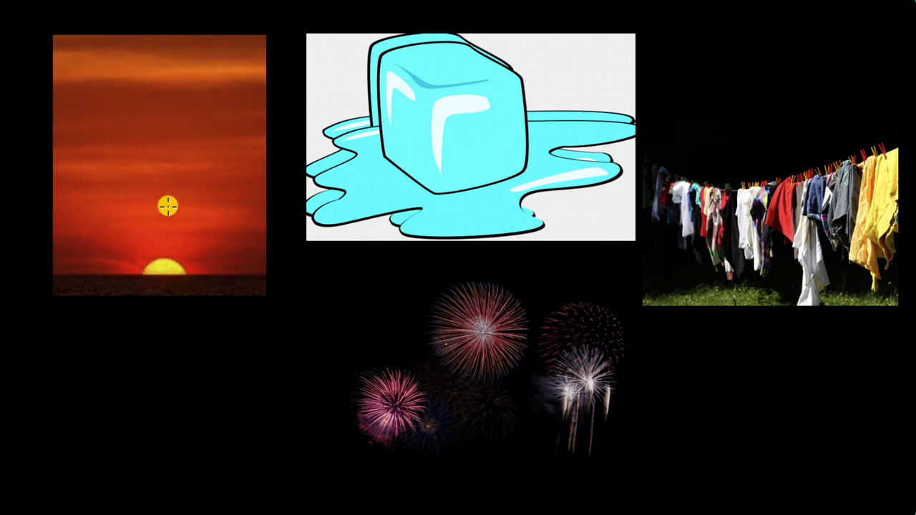
mouse_move(407, 241)
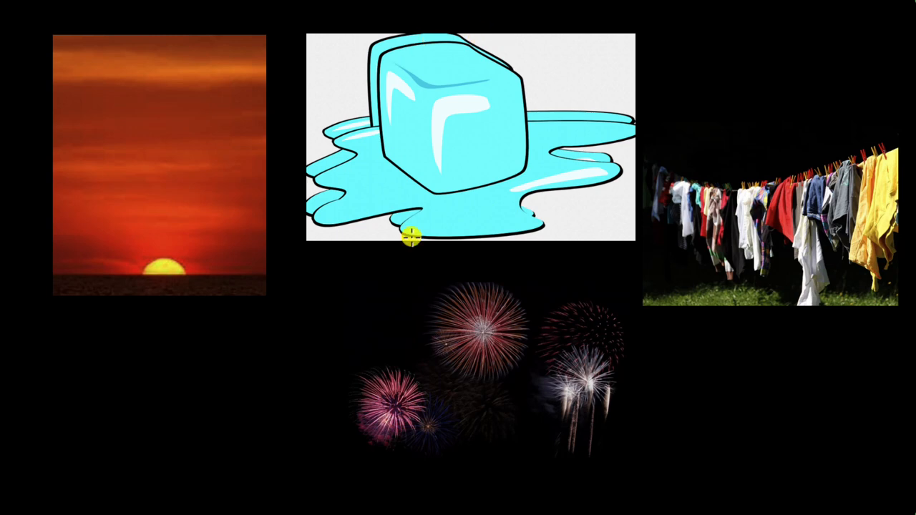
mouse_move(518, 106)
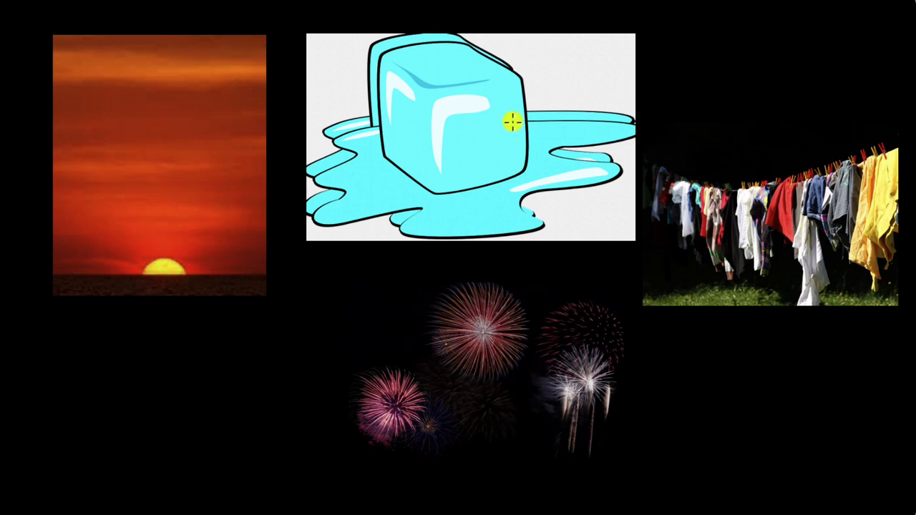
mouse_move(755, 181)
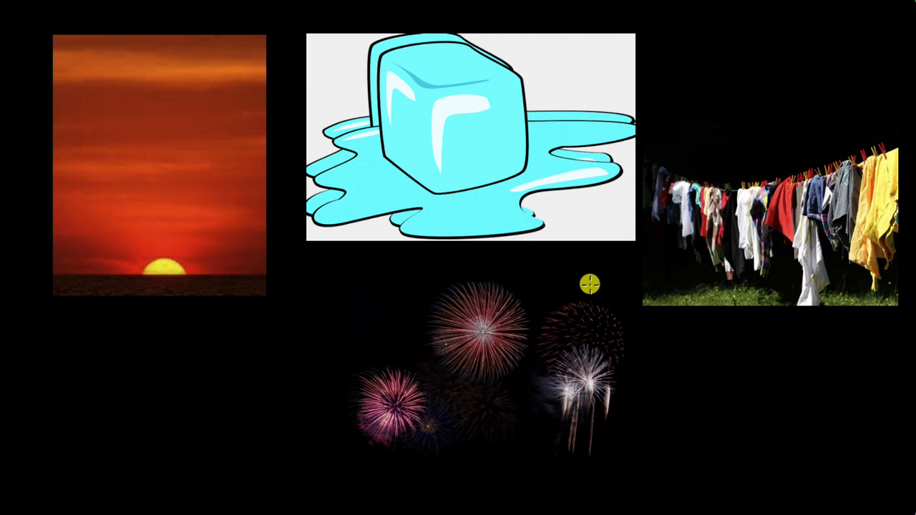
mouse_move(550, 236)
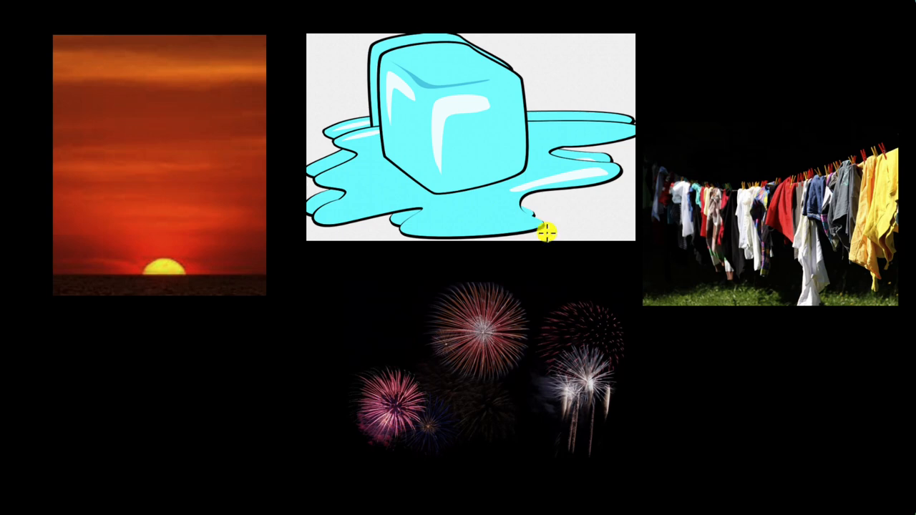